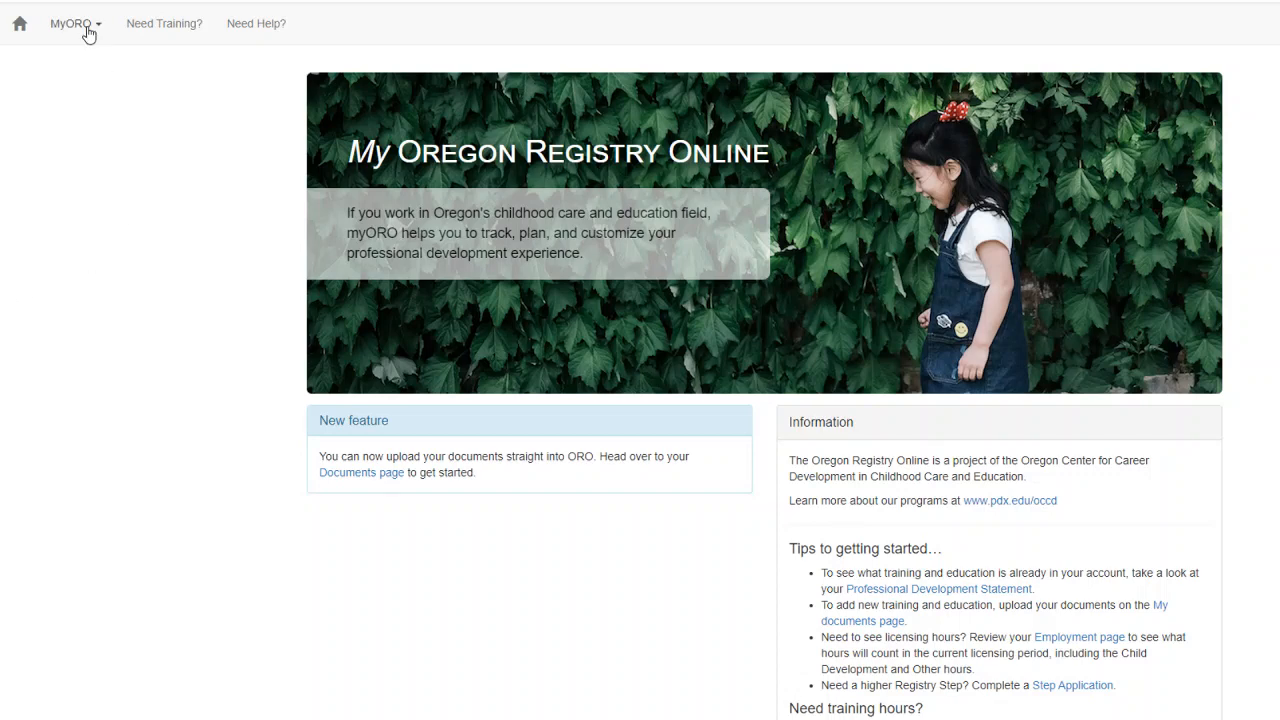
# Navigate to the My Enrollment Summary page from the MyORO menu.
pyautogui.click(74, 24)
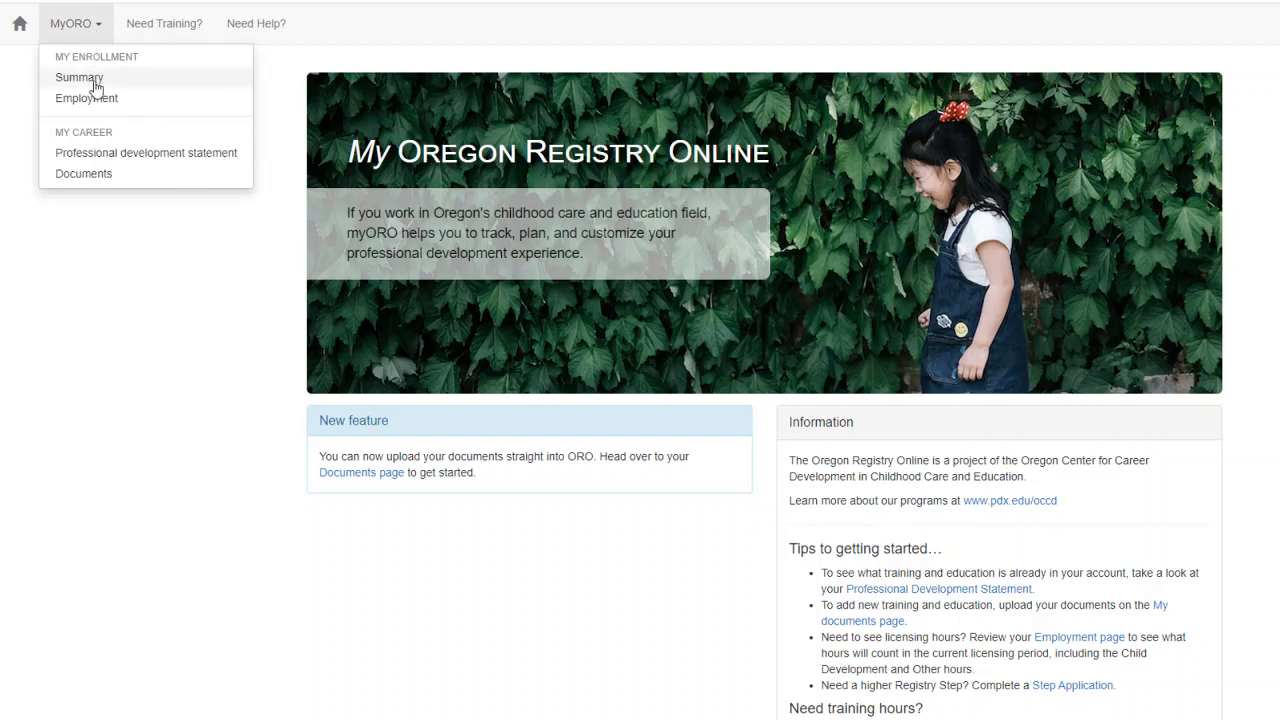
pyautogui.click(78, 76)
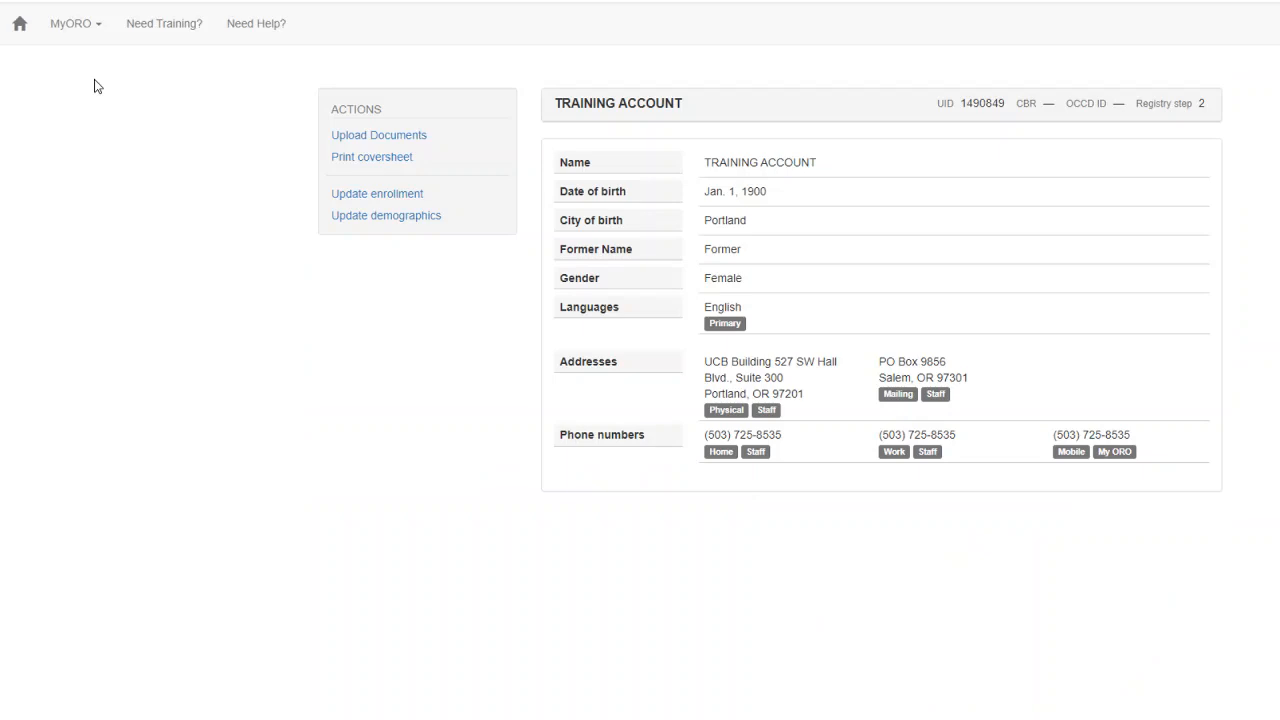
pyautogui.moveTo(290, 252)
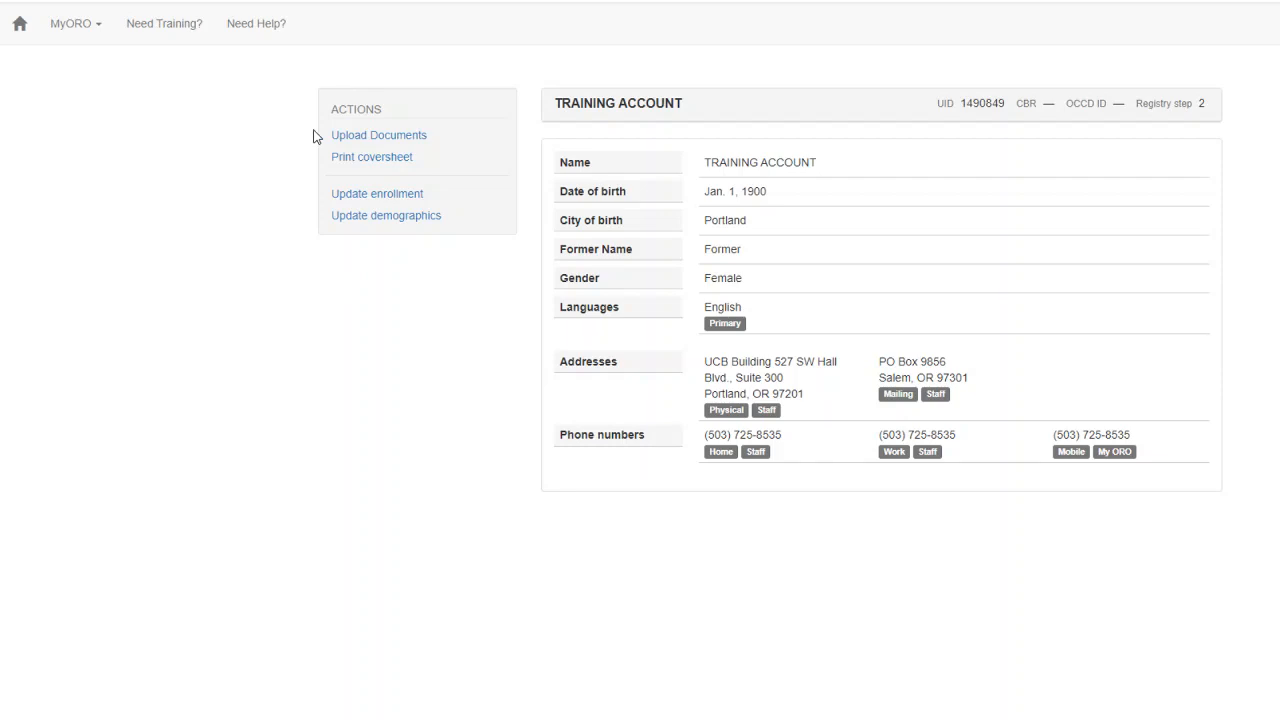
pyautogui.moveTo(314, 168)
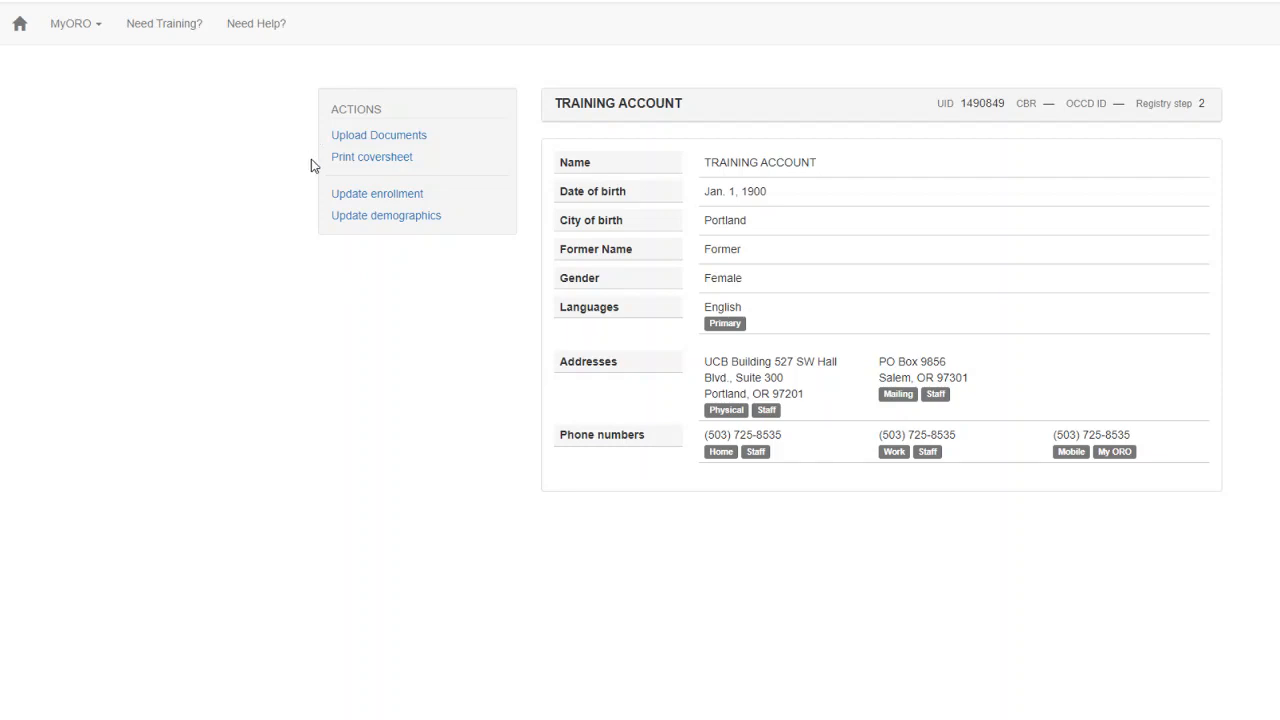
pyautogui.moveTo(324, 204)
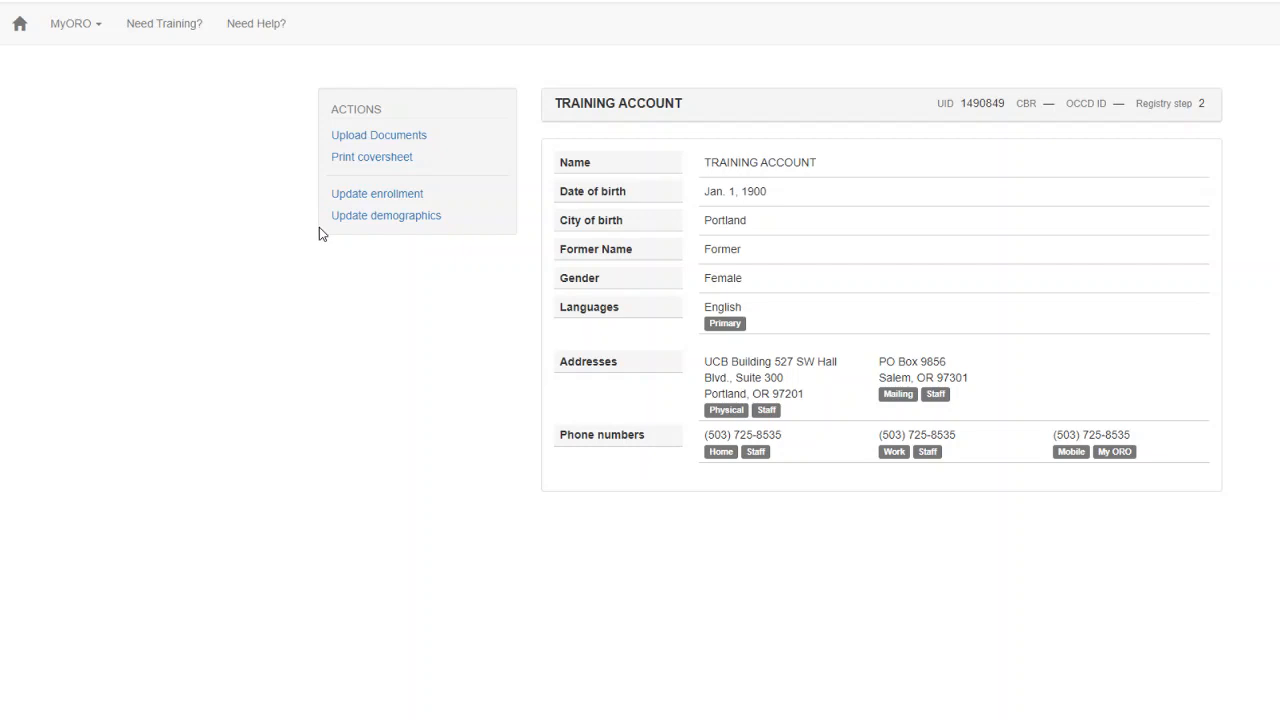
# Navigate to the My Enrollment Employment page, which lists no employment information.
pyautogui.click(74, 24)
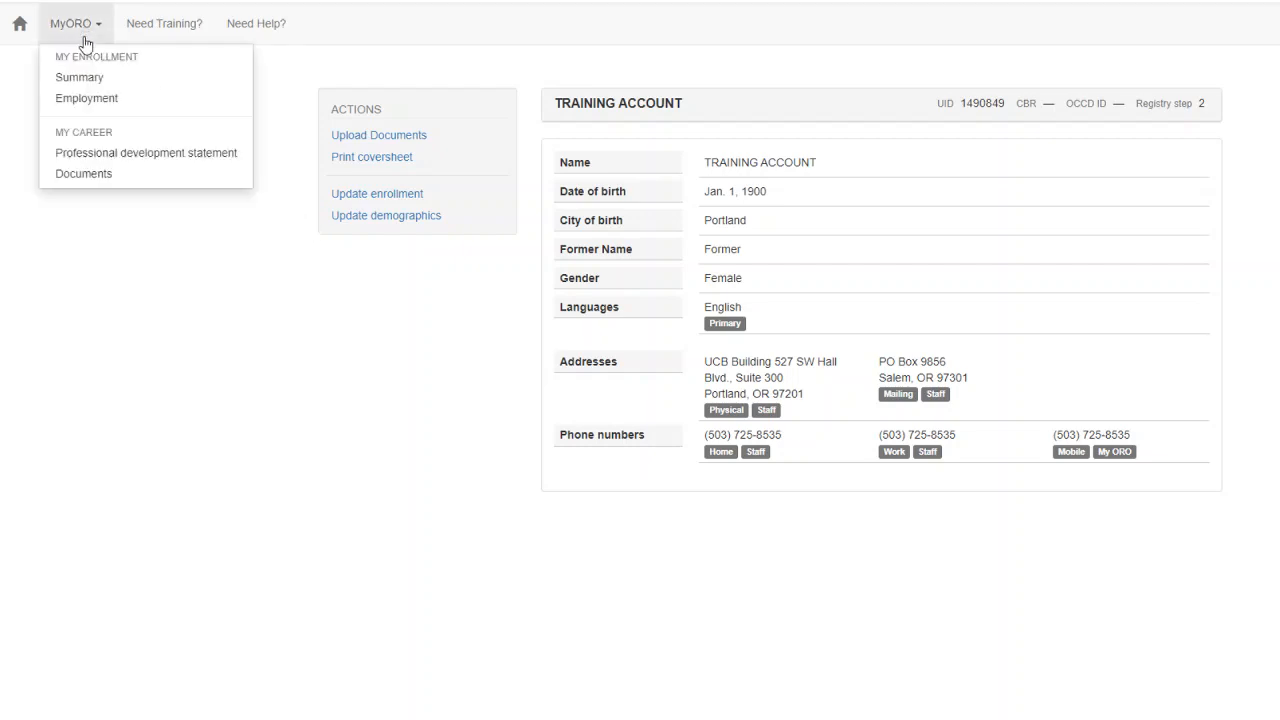
pyautogui.moveTo(86, 98)
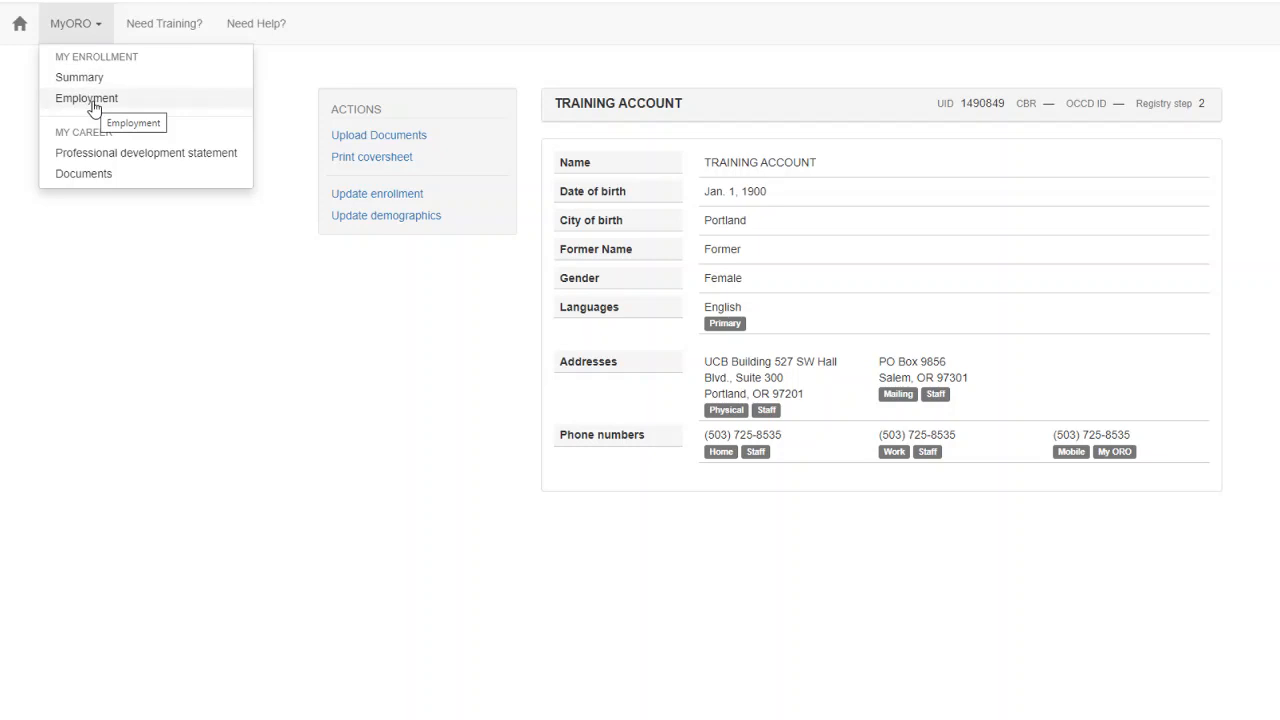
pyautogui.click(86, 98)
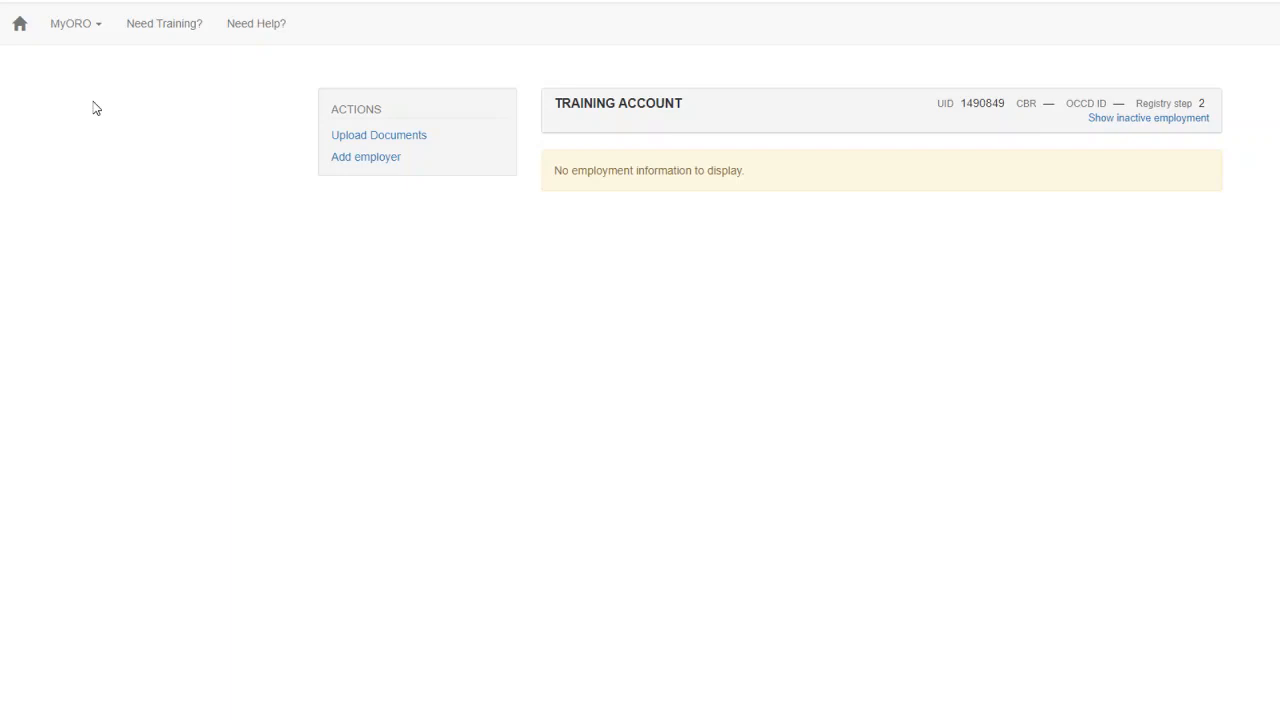
pyautogui.click(76, 24)
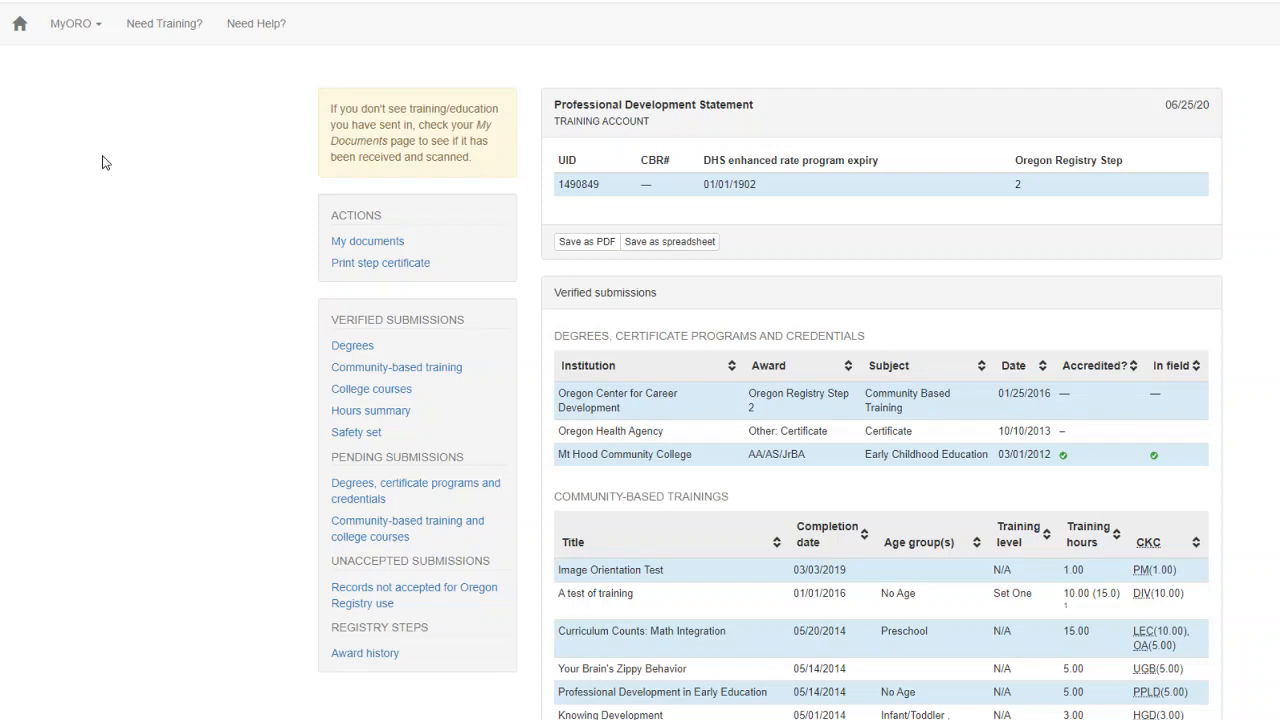
pyautogui.moveTo(630, 320)
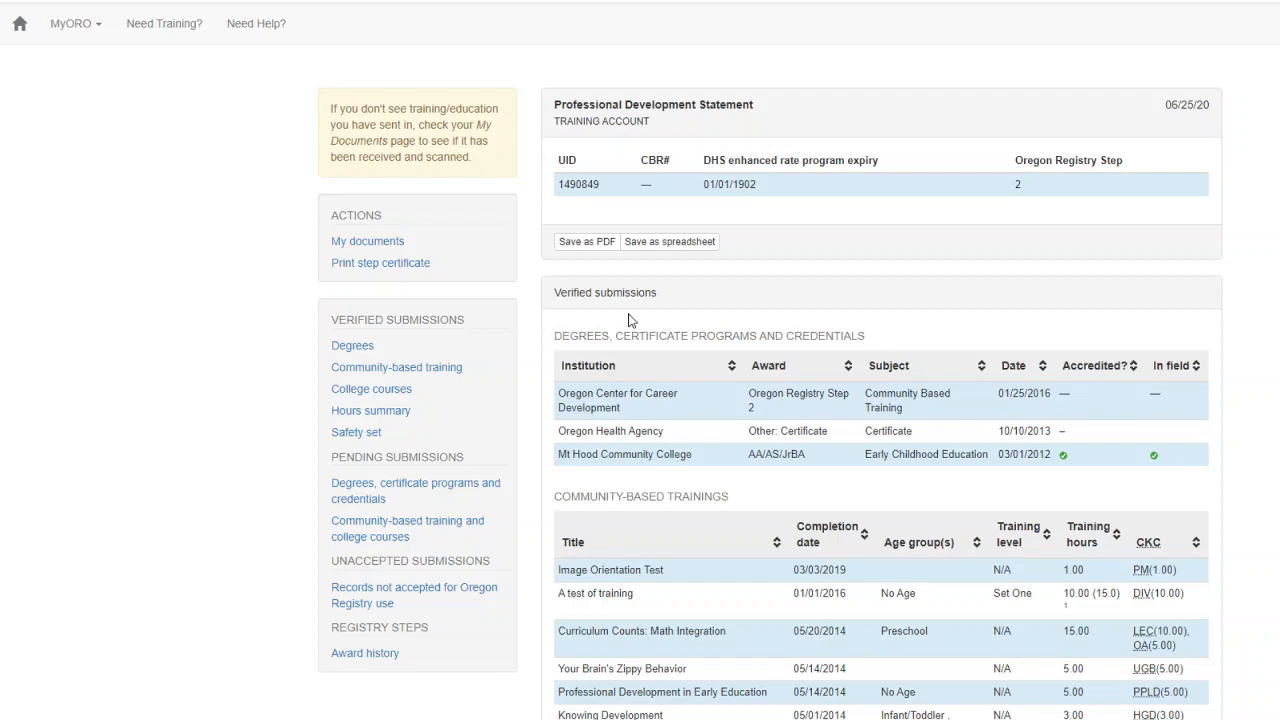
pyautogui.moveTo(536, 488)
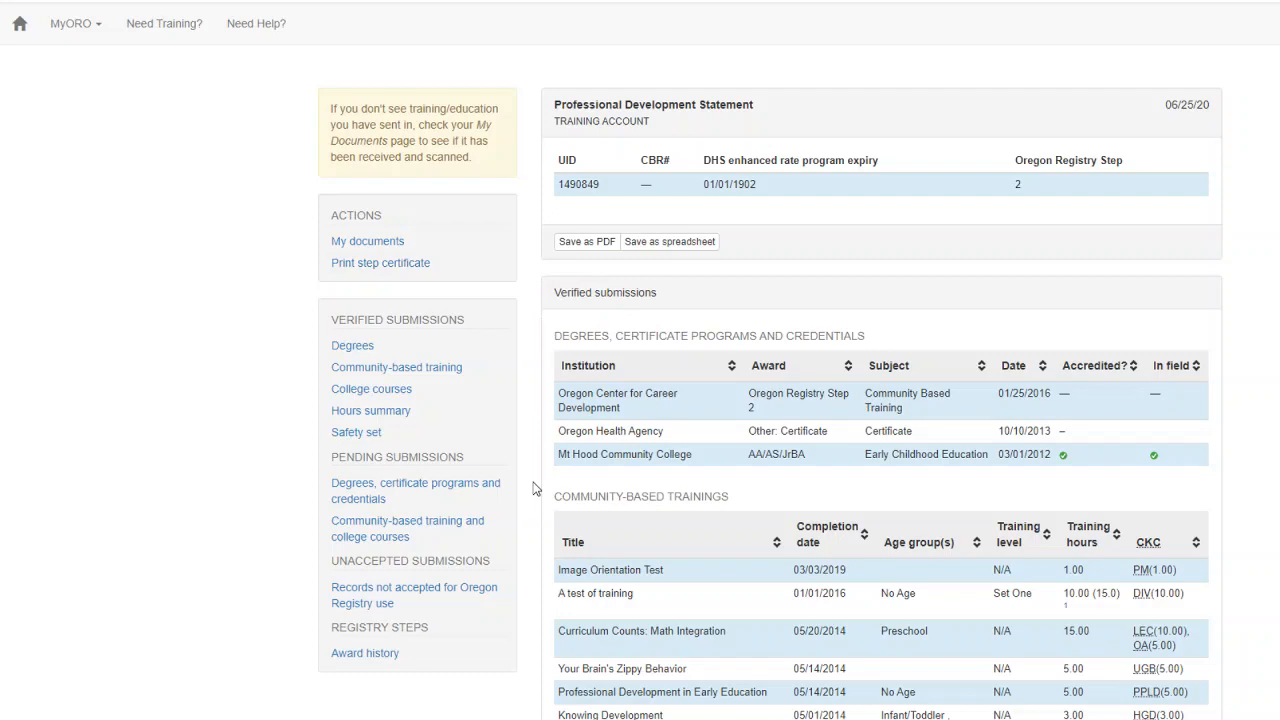
pyautogui.moveTo(568, 512)
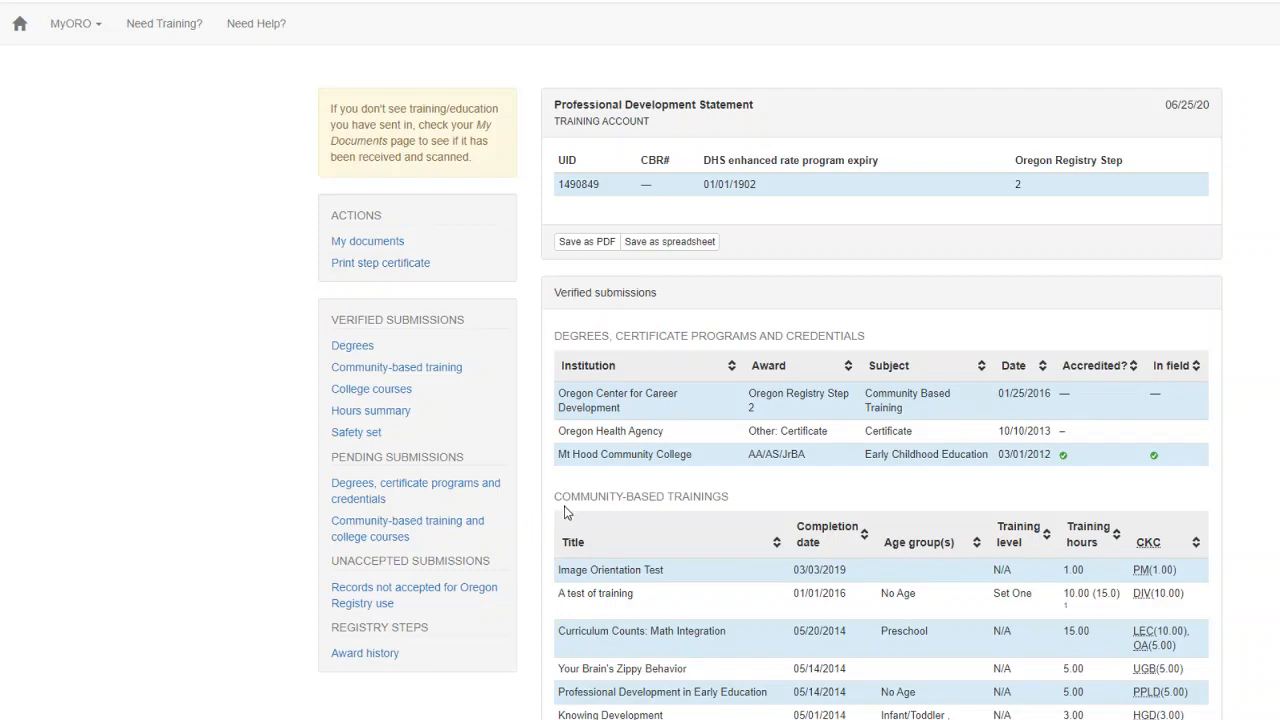
pyautogui.scroll(-3)
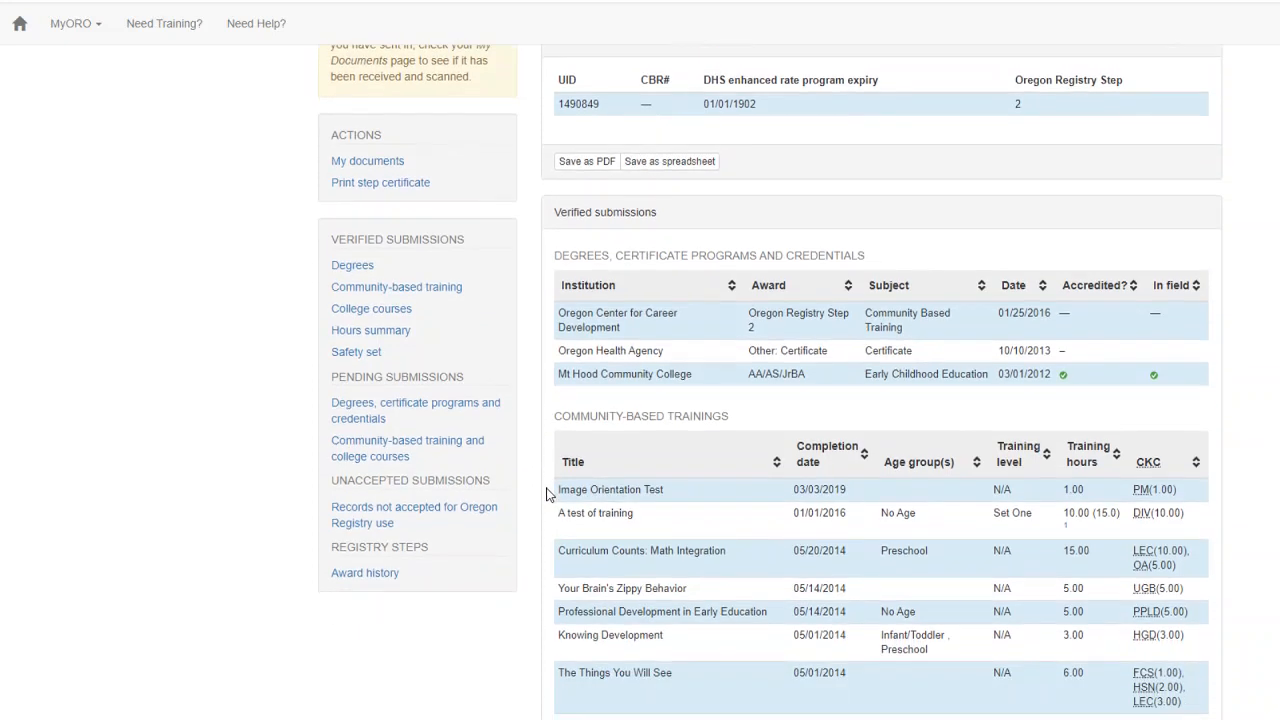
pyautogui.scroll(-3)
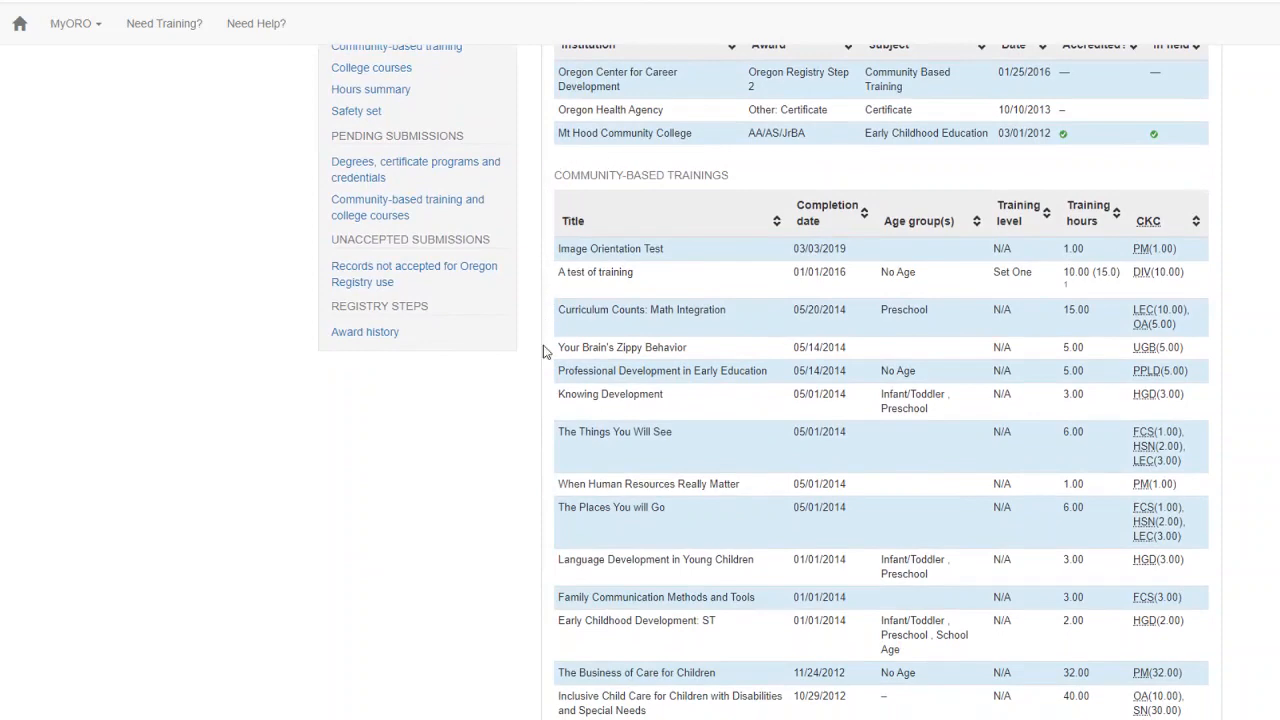
pyautogui.scroll(-3)
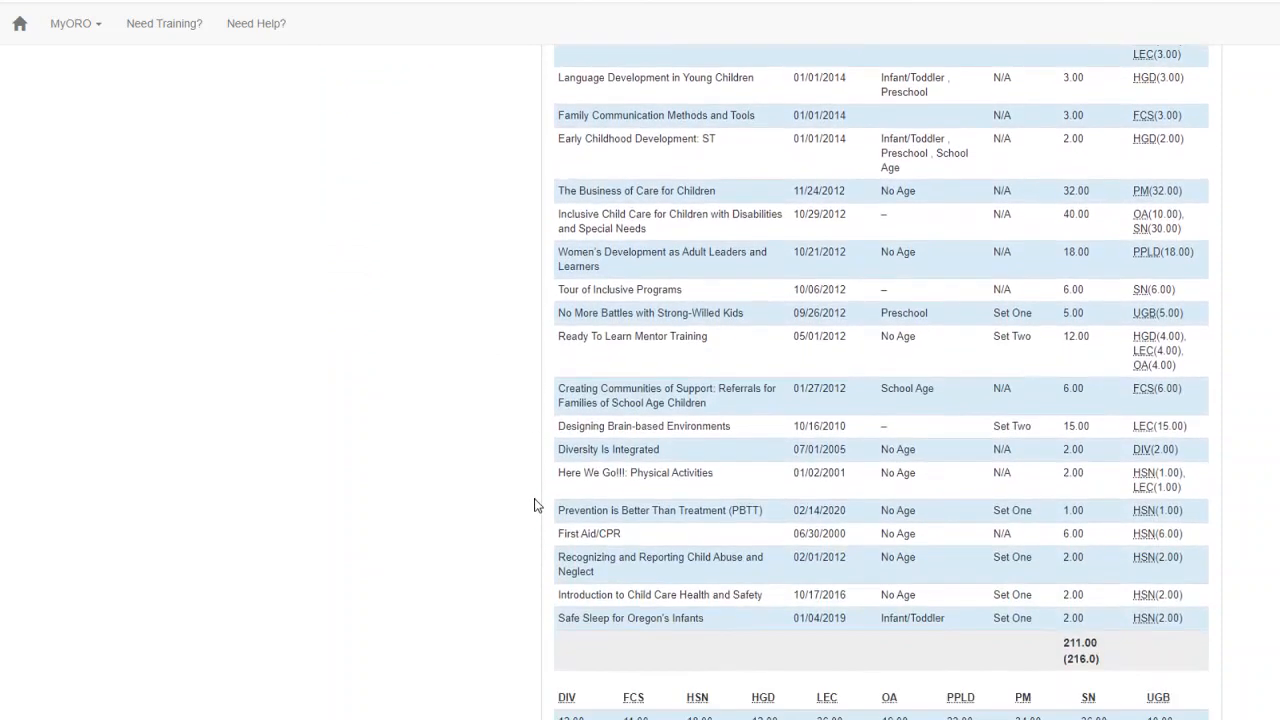
pyautogui.scroll(-3)
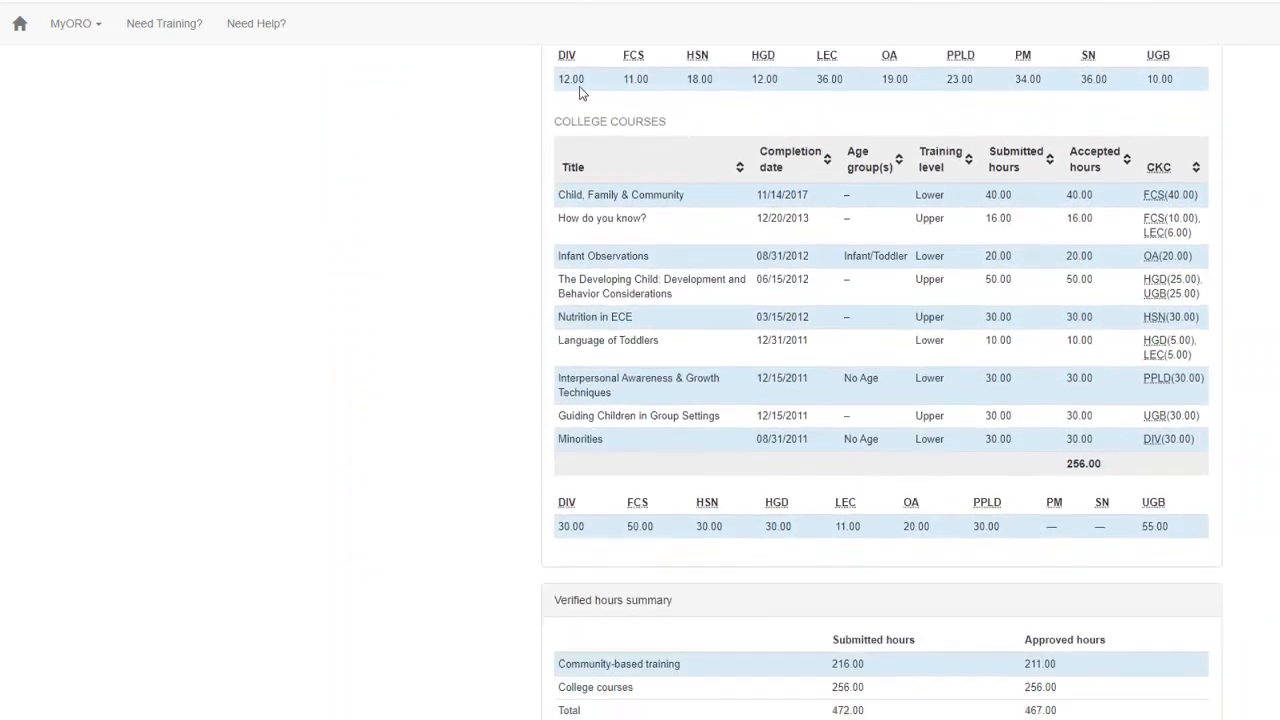
pyautogui.moveTo(550, 536)
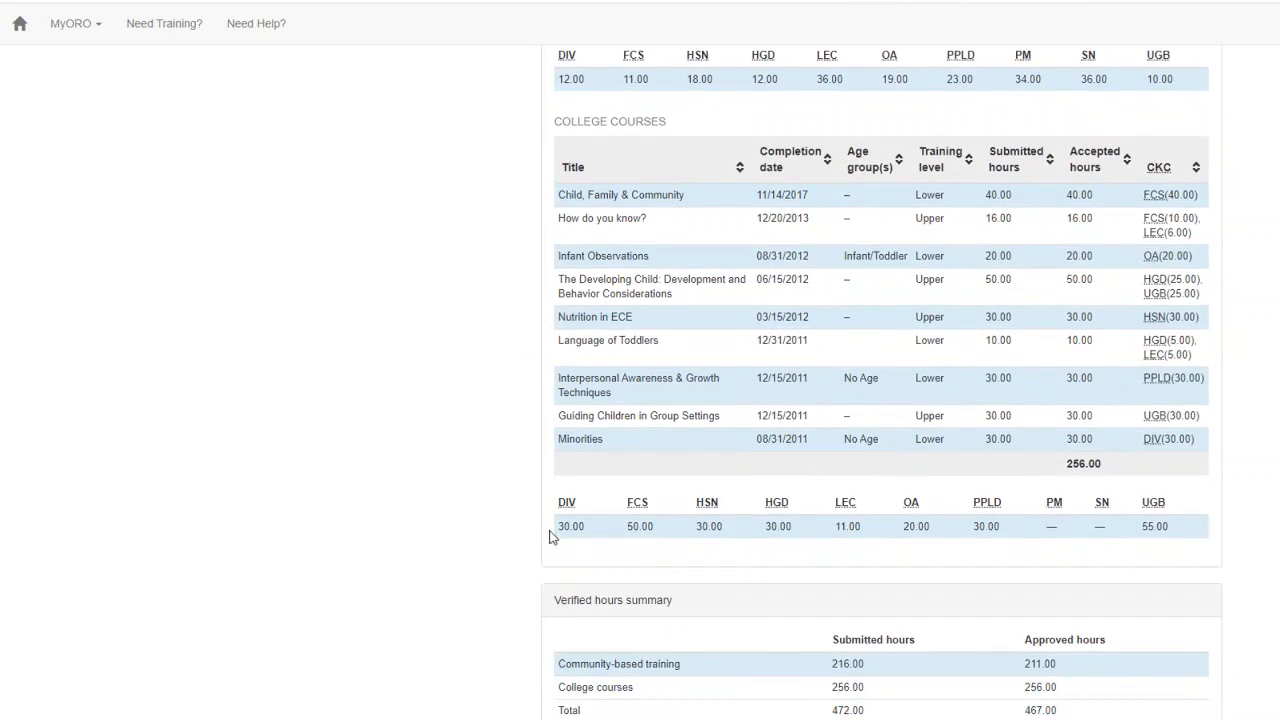
pyautogui.scroll(-3)
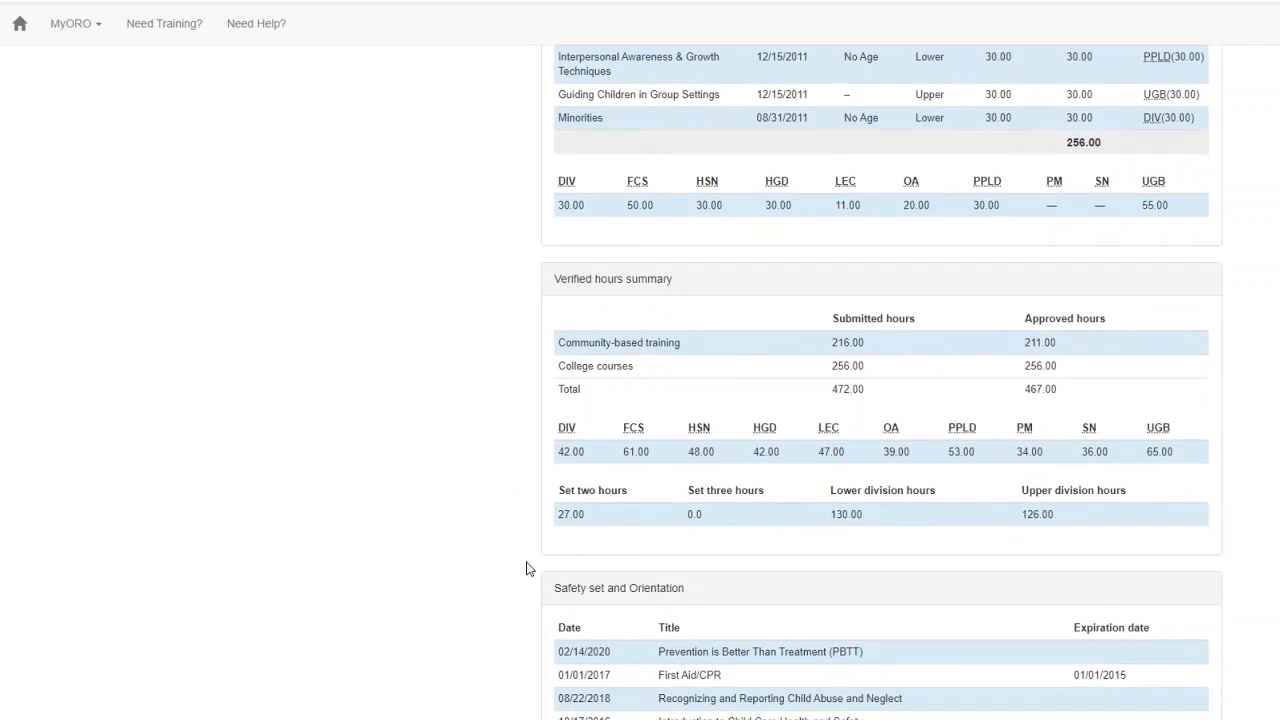
pyautogui.scroll(-3)
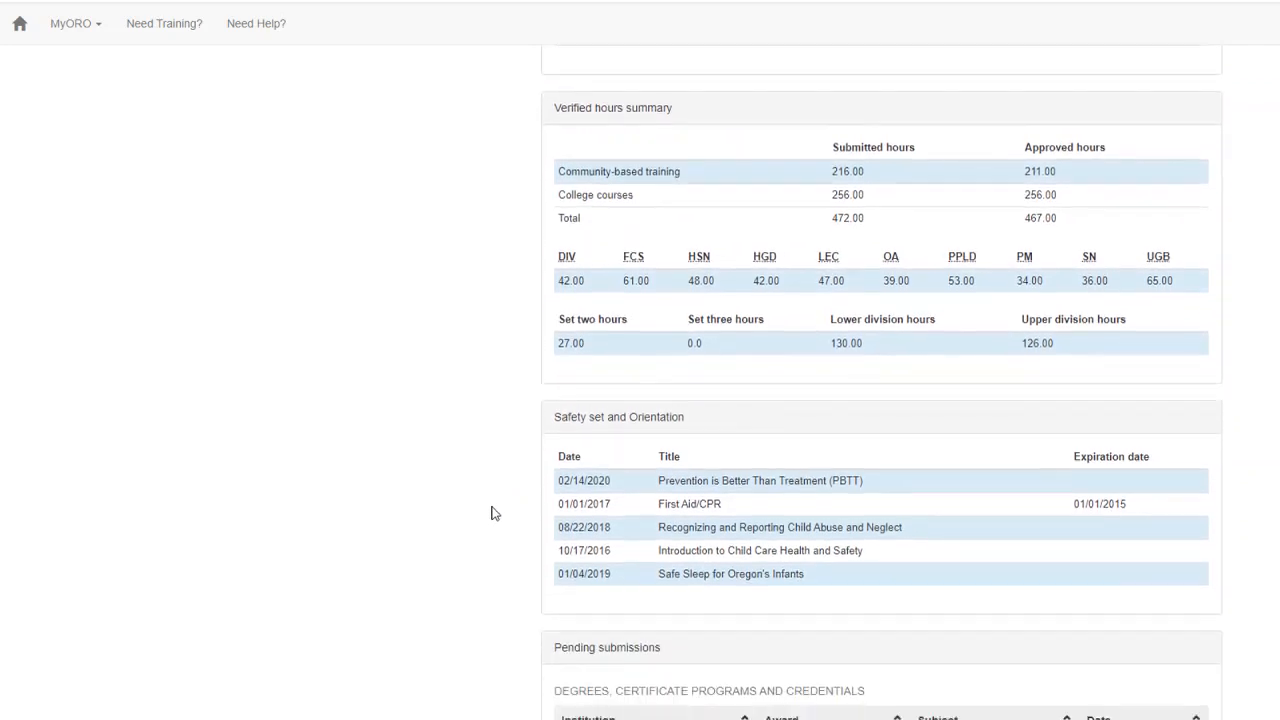
pyautogui.scroll(-3)
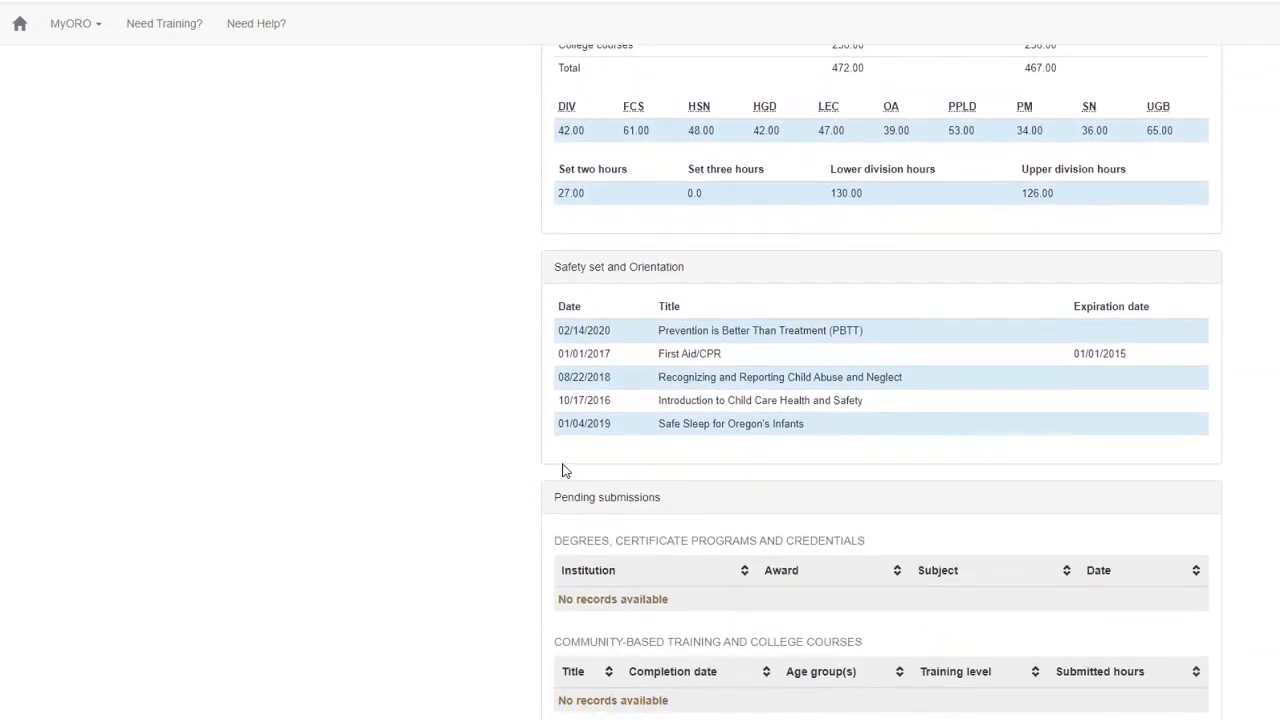
pyautogui.scroll(-3)
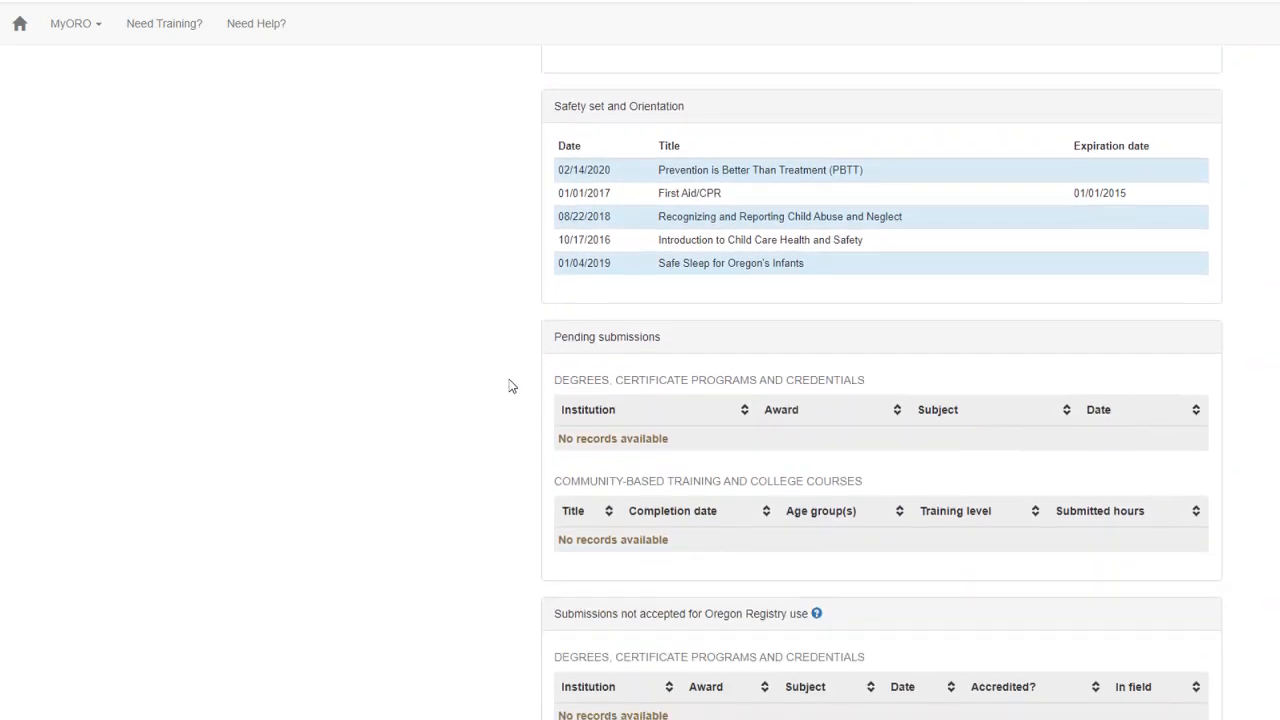
pyautogui.moveTo(532, 308)
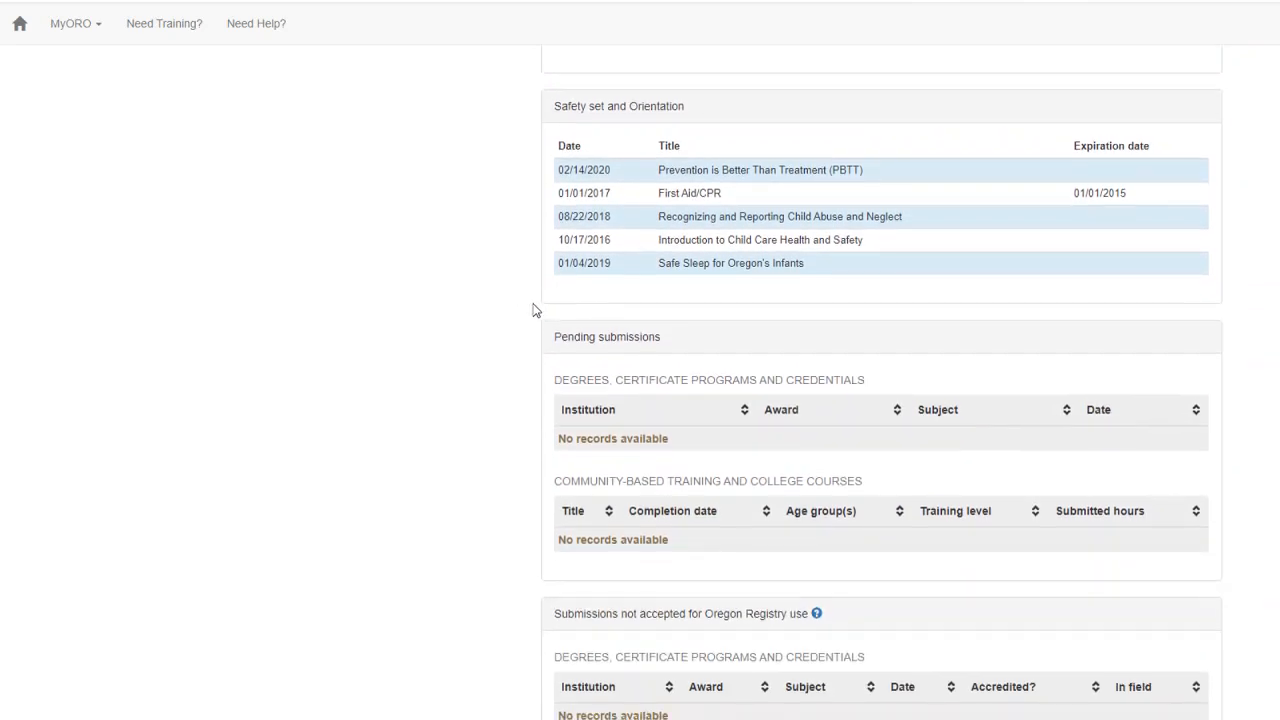
pyautogui.moveTo(546, 320)
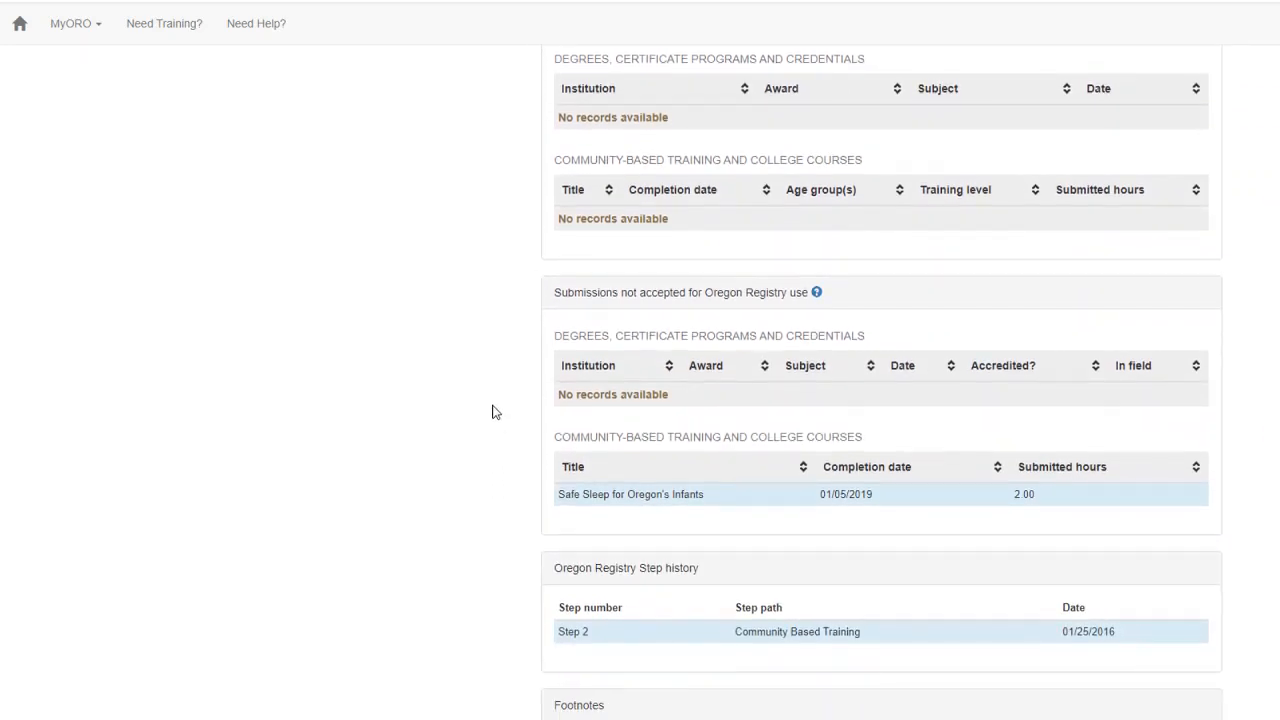
pyautogui.moveTo(490, 378)
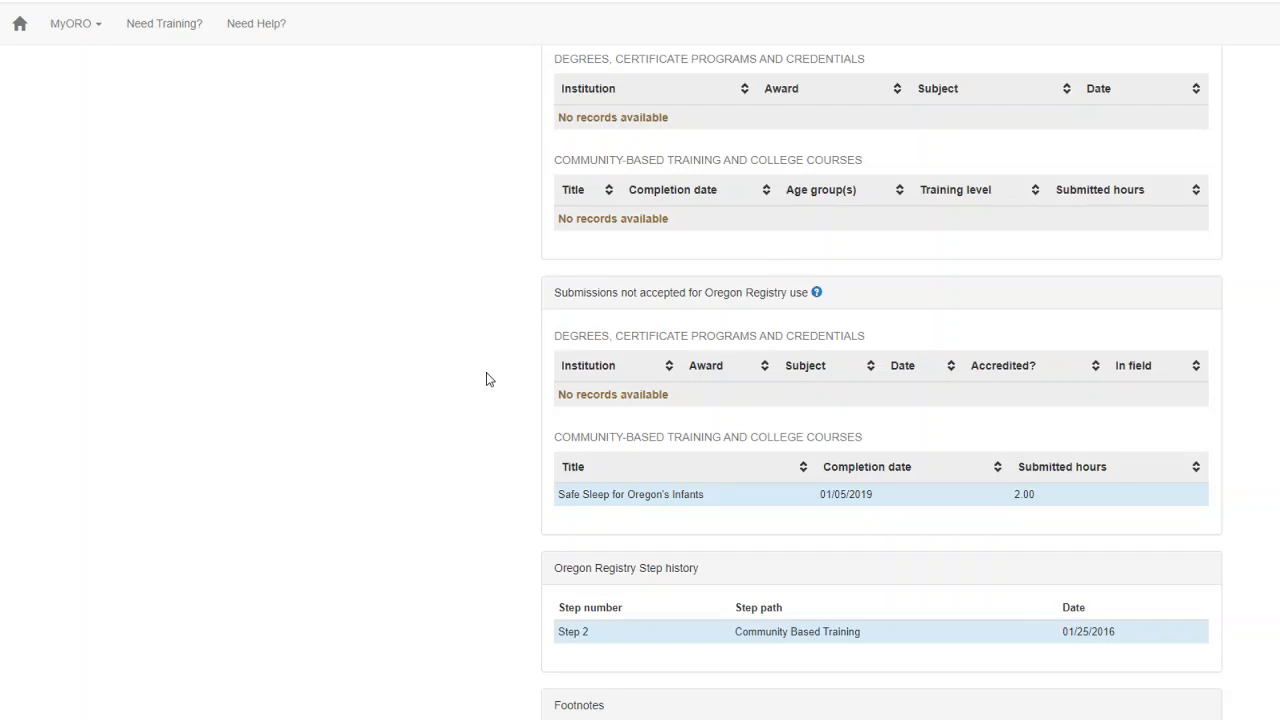
pyautogui.moveTo(558, 542)
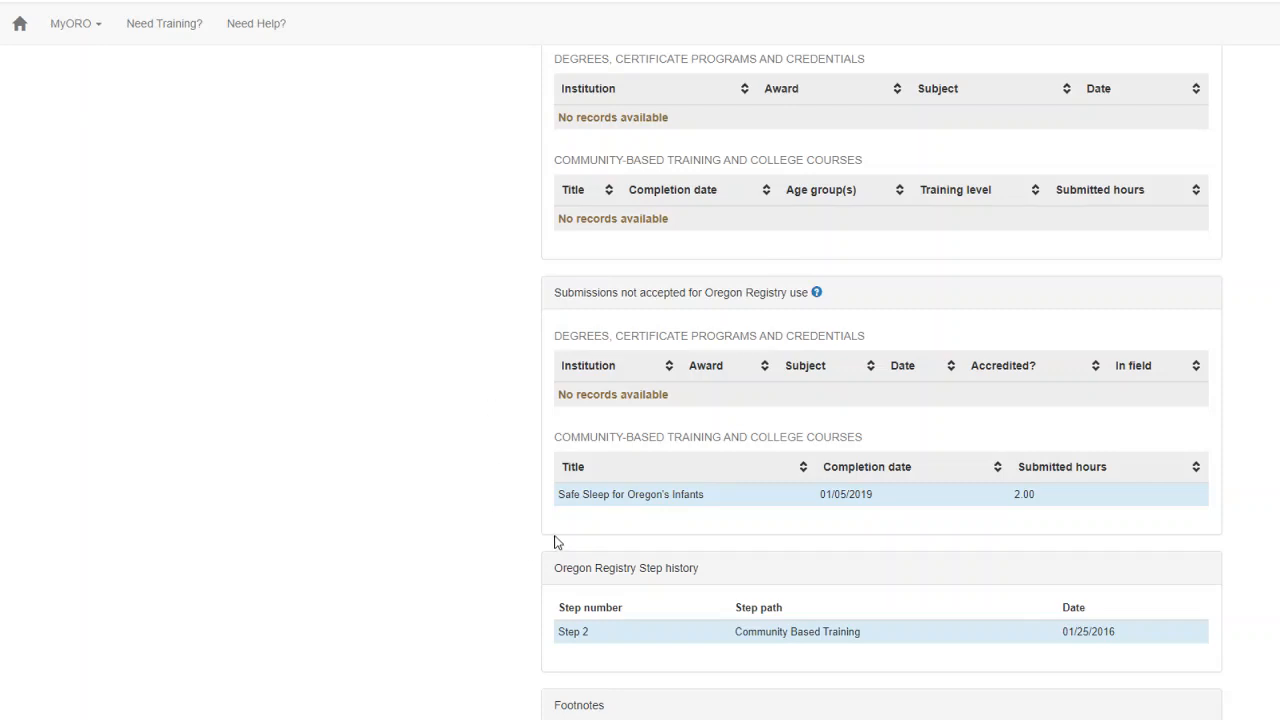
pyautogui.scroll(-3)
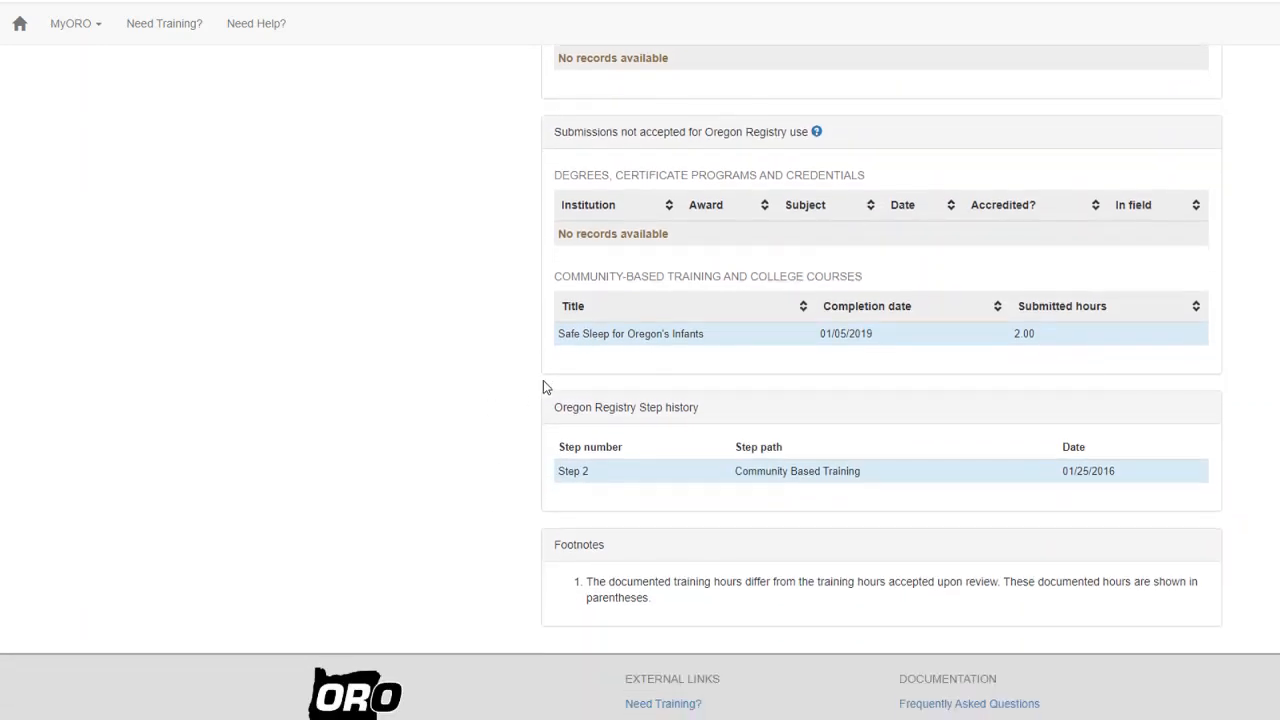
pyautogui.moveTo(516, 536)
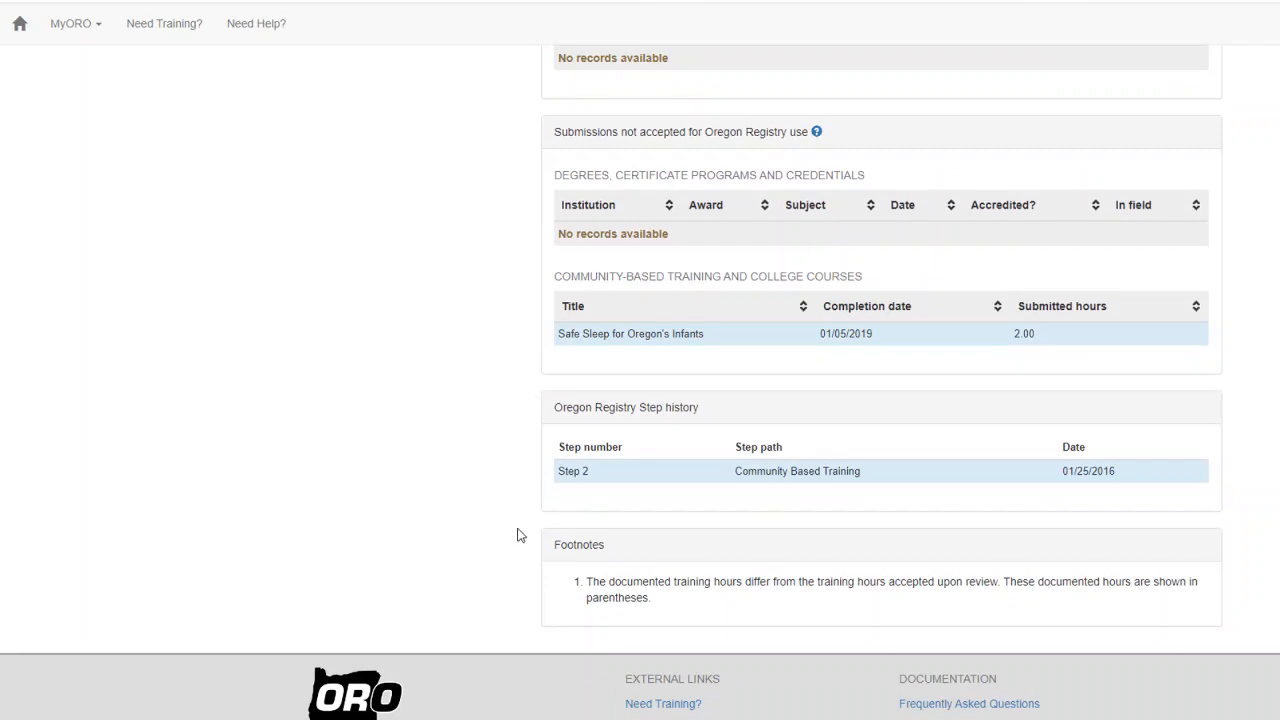
pyautogui.moveTo(96, 62)
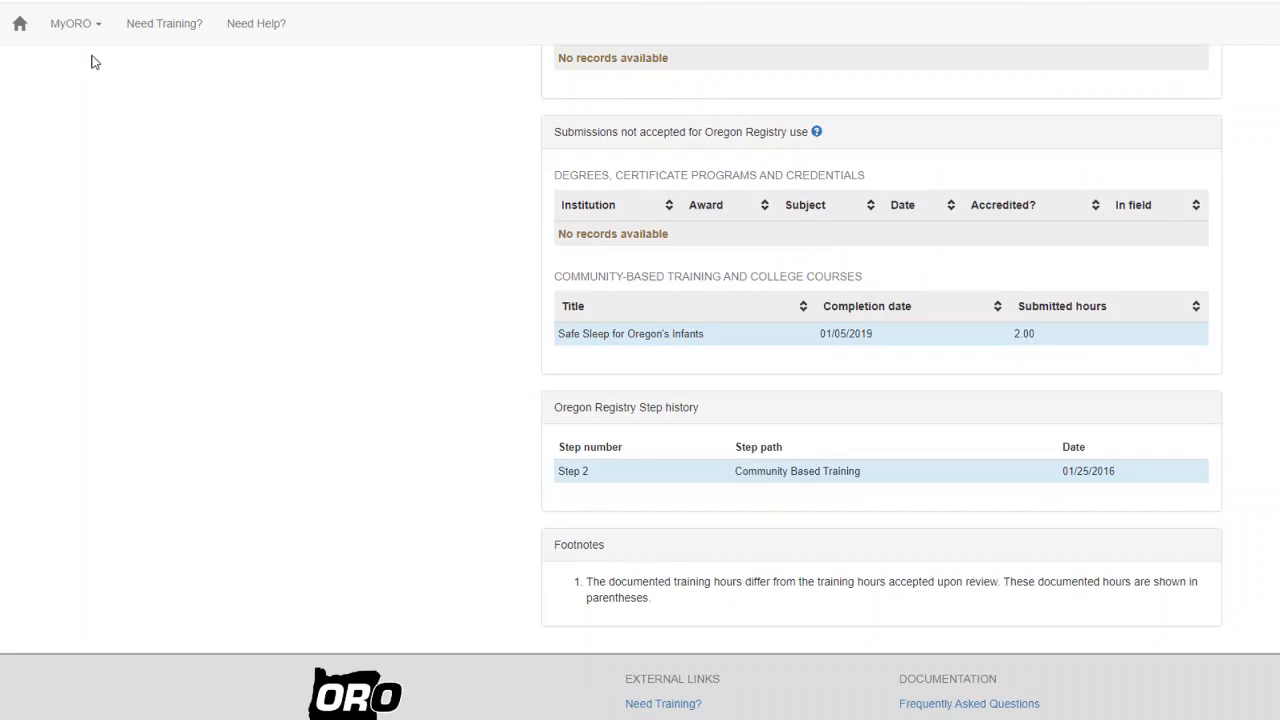
# Navigate to the Documents page listing received certificate files.
pyautogui.click(72, 24)
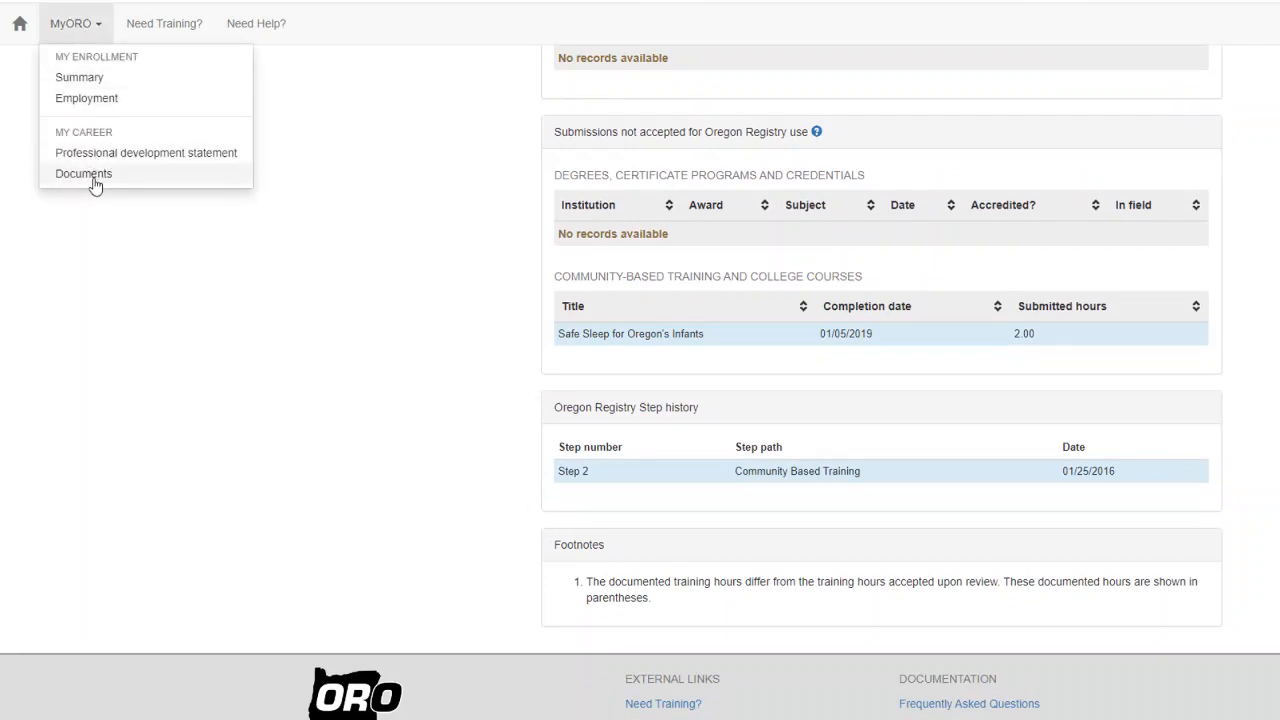
pyautogui.click(84, 172)
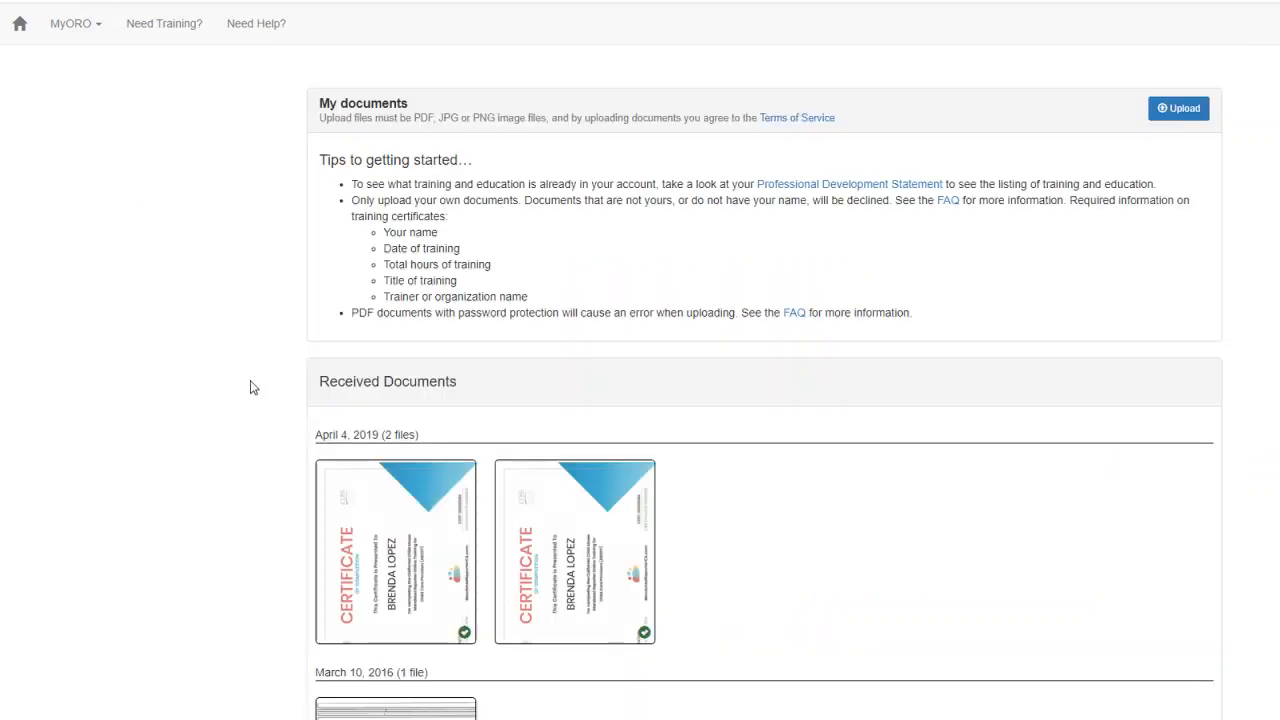
pyautogui.moveTo(268, 374)
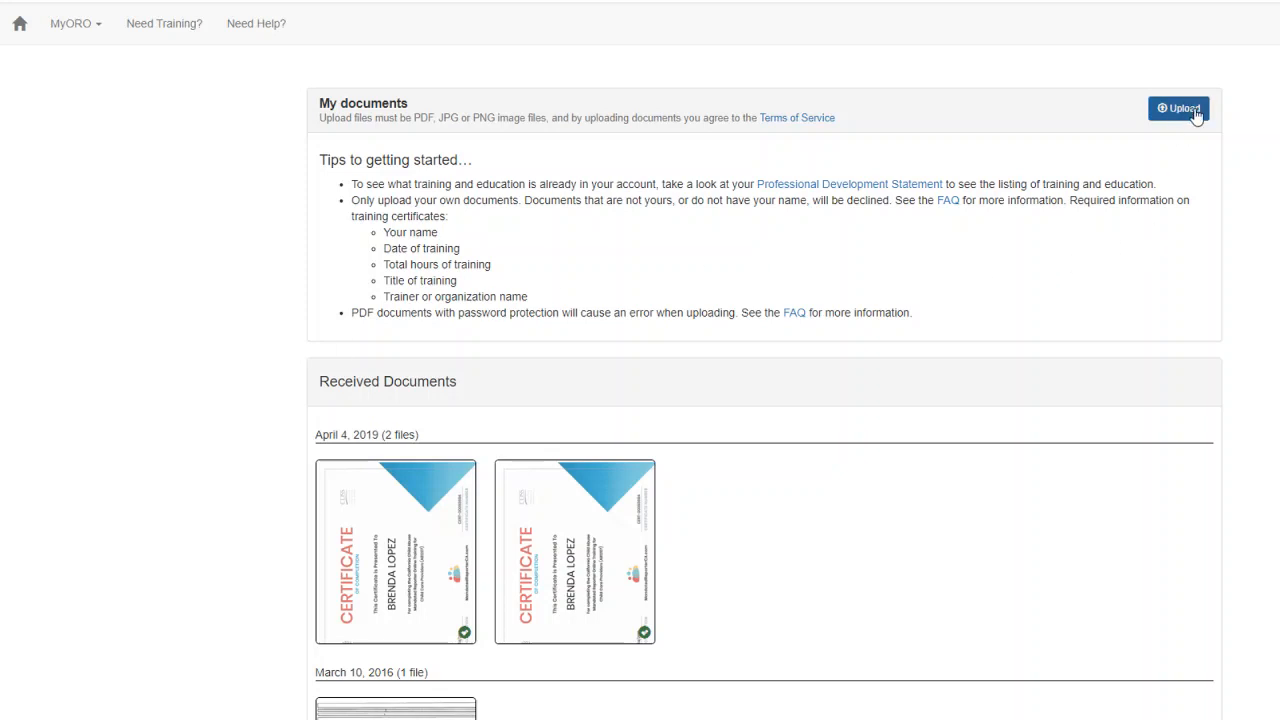
# Upload 2013_CKC_Definitions_English.pdf and dismiss the success banner.
pyautogui.click(1180, 108)
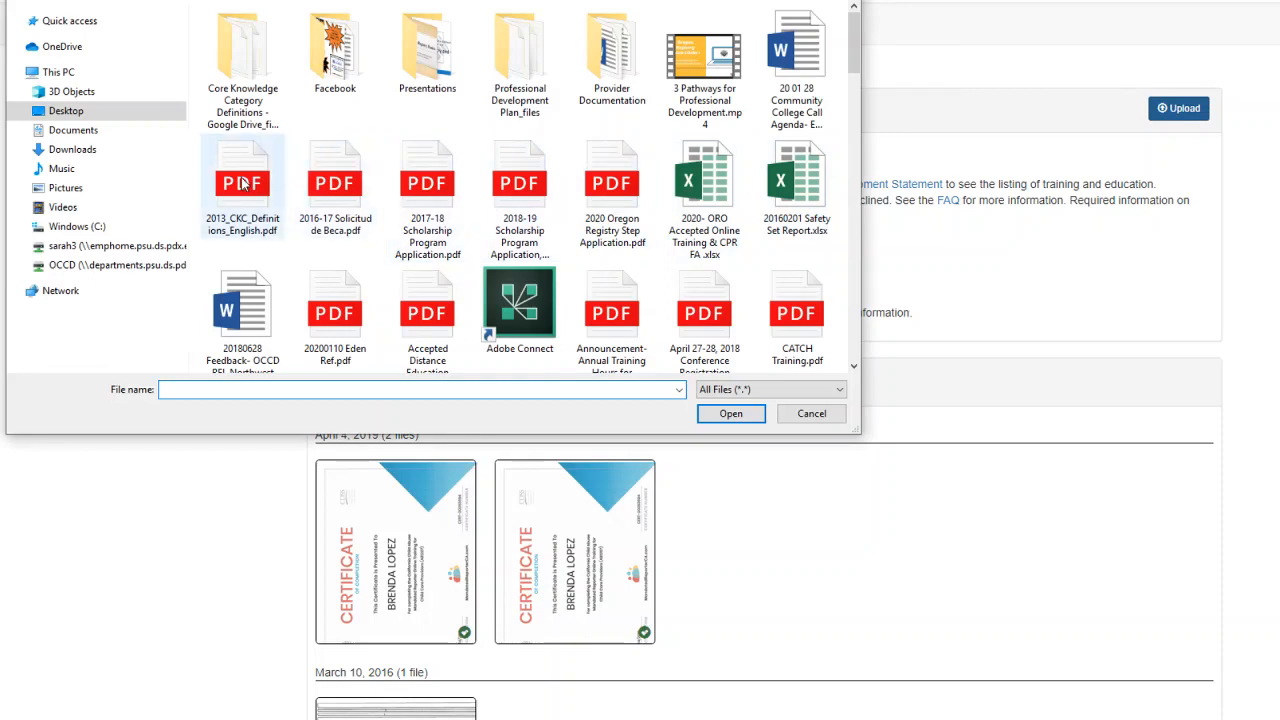
pyautogui.click(730, 414)
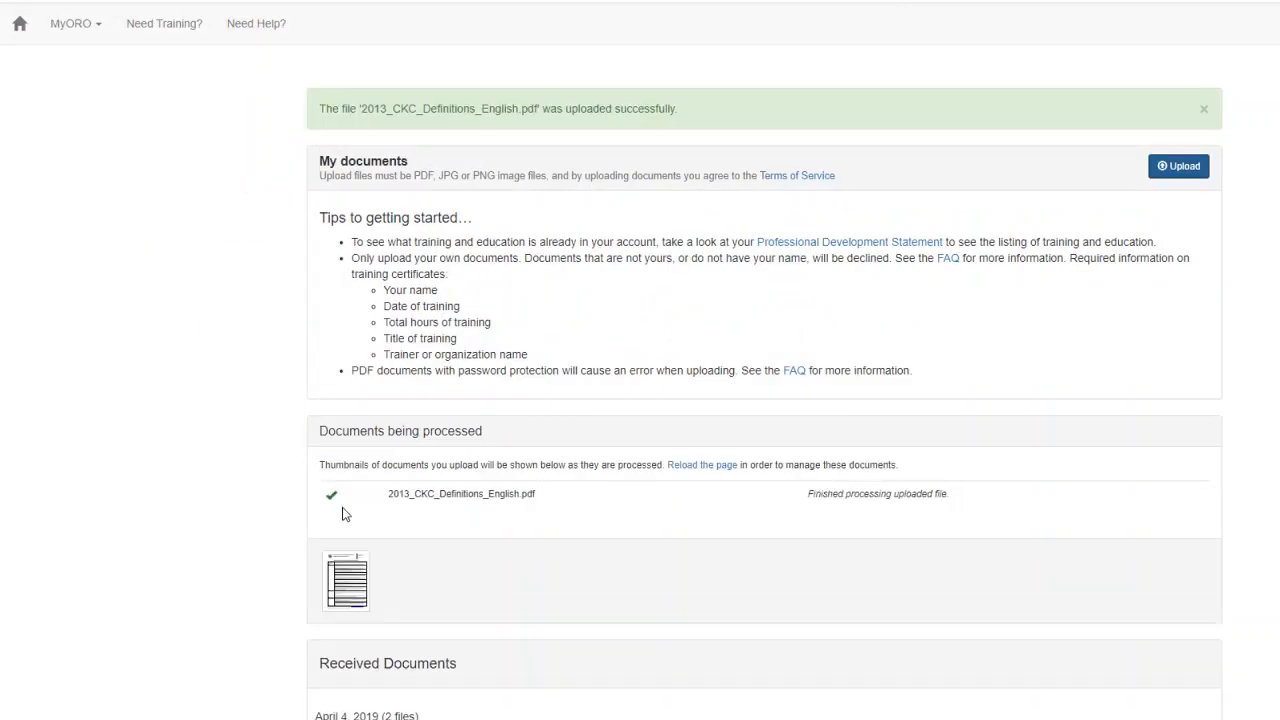
pyautogui.click(1204, 108)
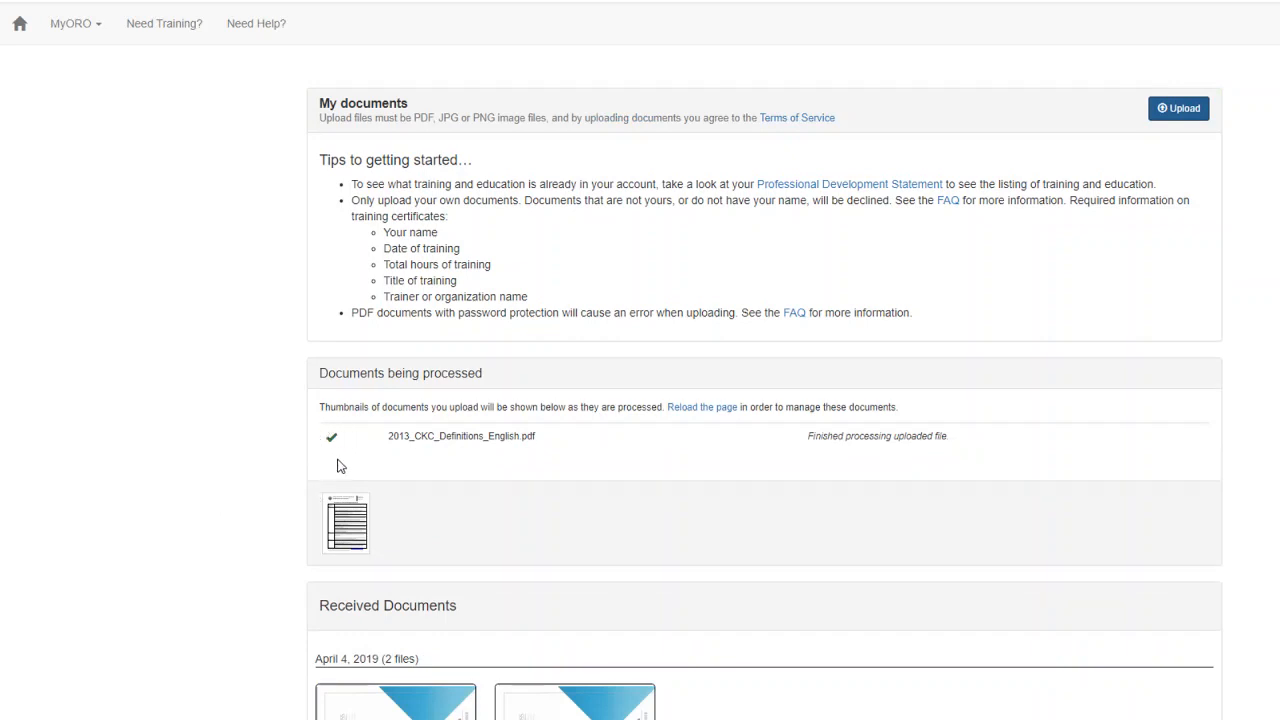
pyautogui.moveTo(258, 404)
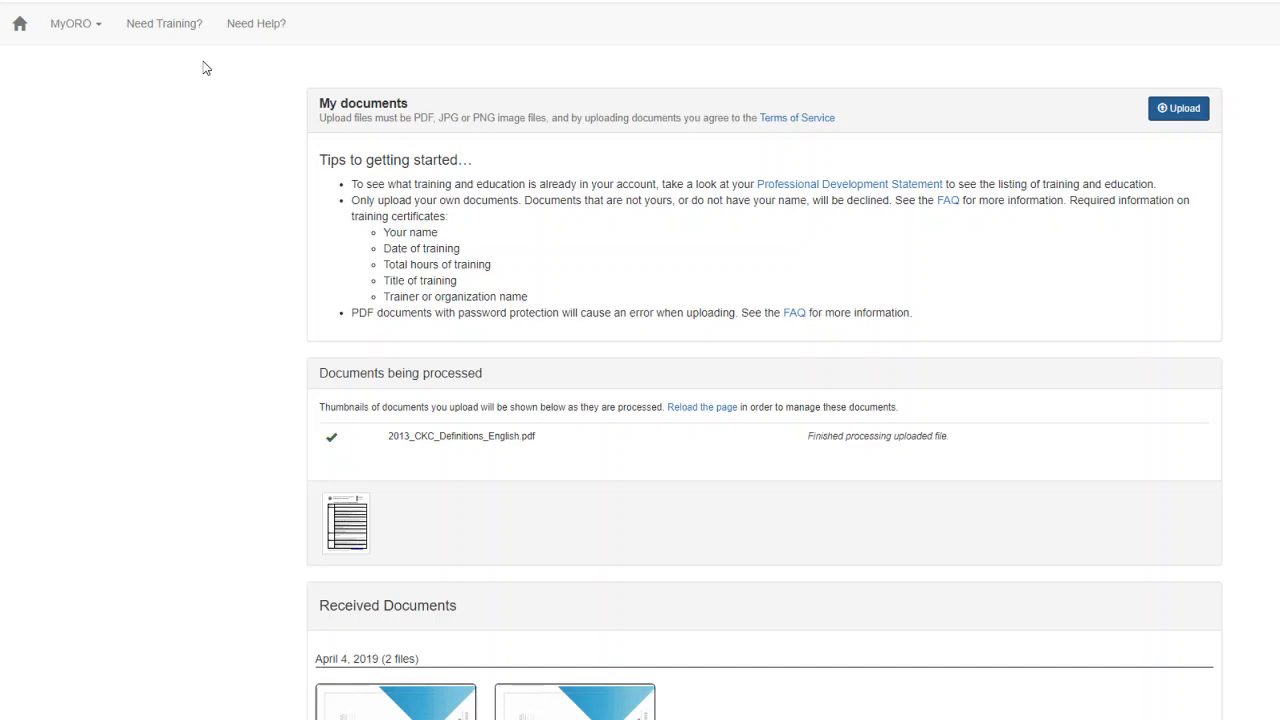
pyautogui.moveTo(164, 24)
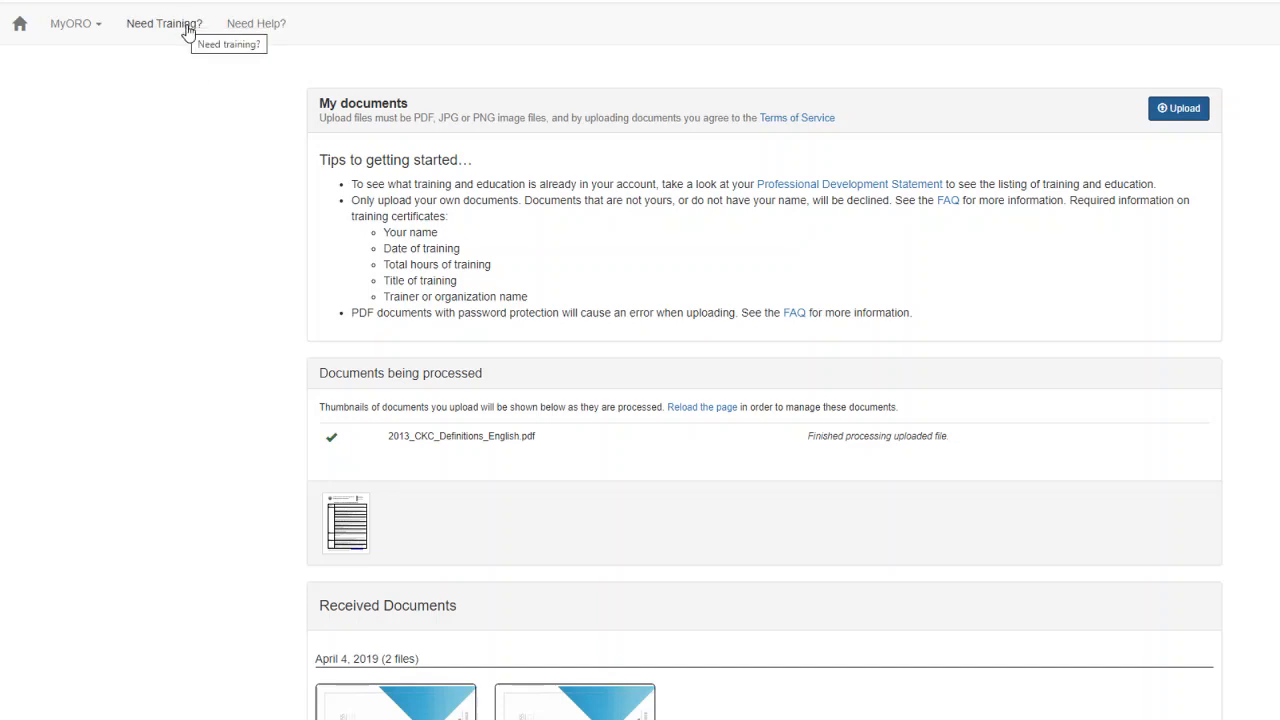
pyautogui.moveTo(164, 24)
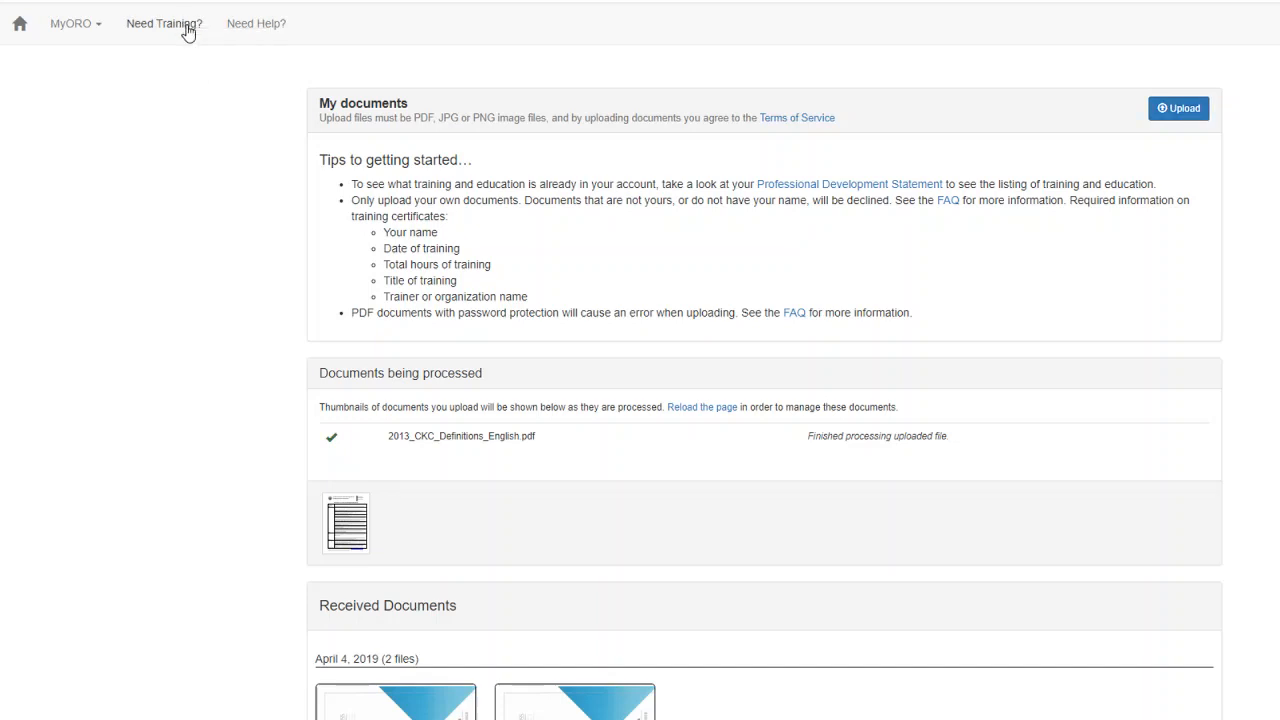